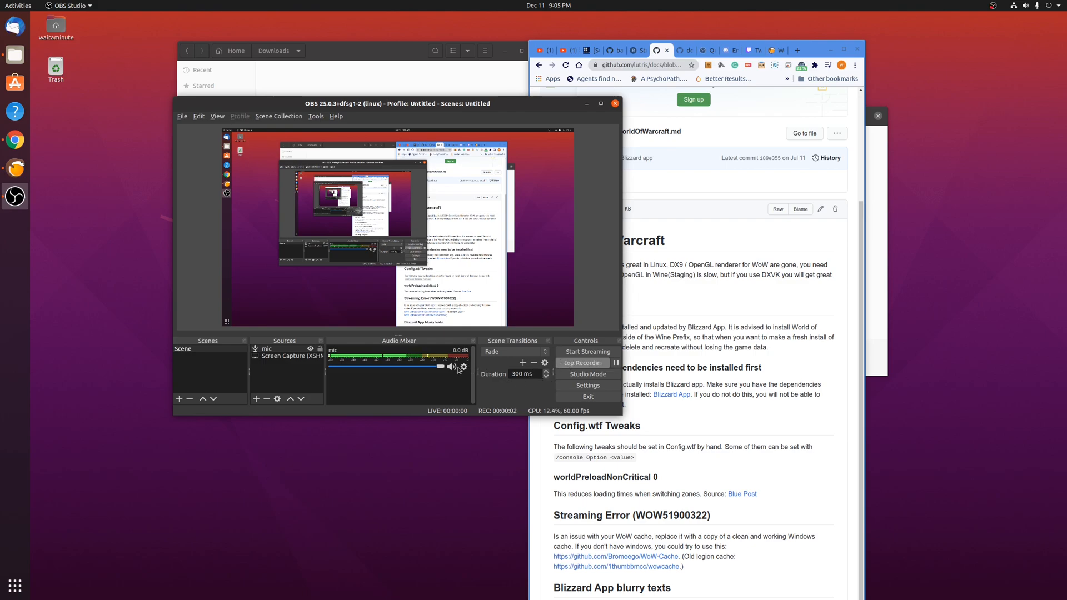
mouse_move(438, 392)
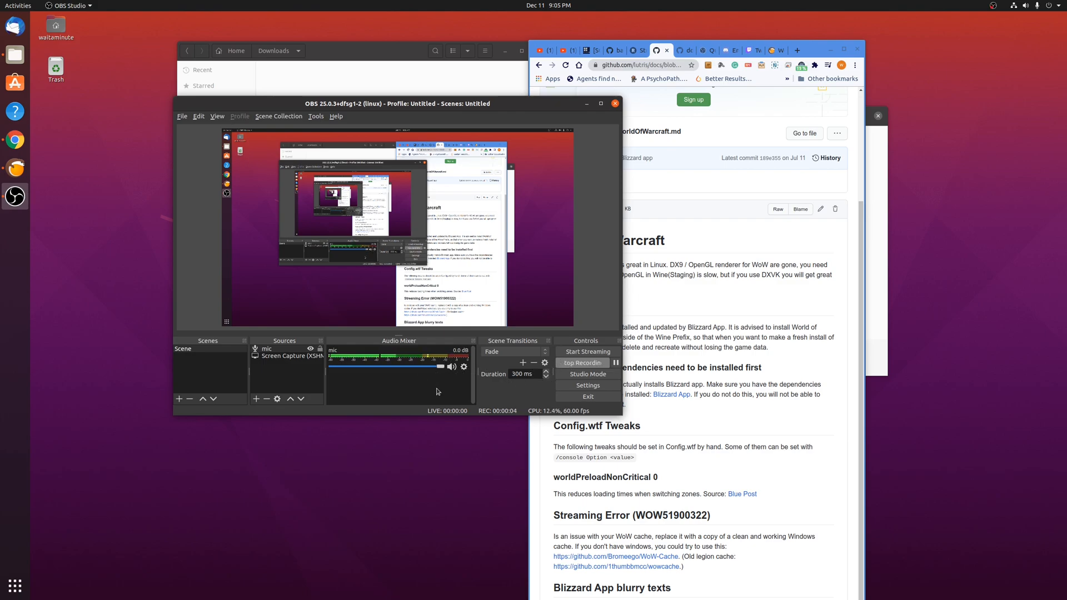
mouse_move(772, 50)
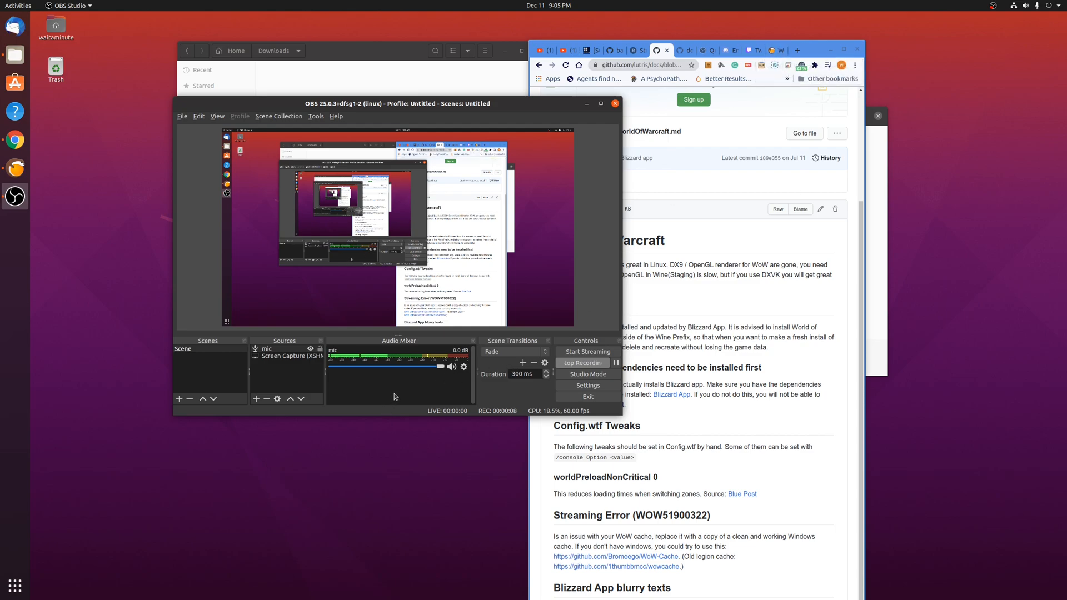
mouse_move(394, 395)
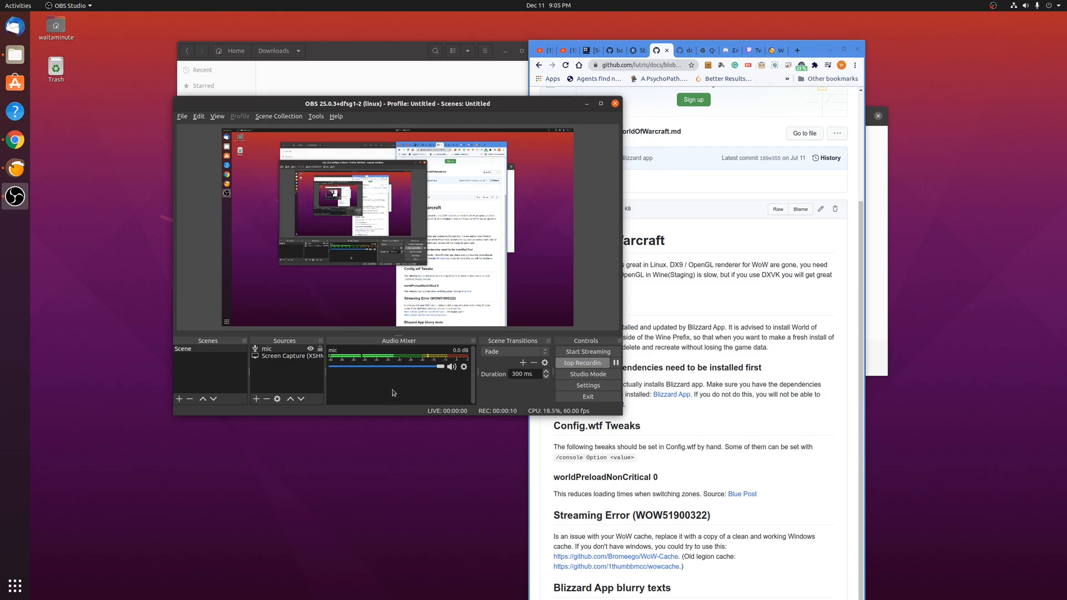
mouse_move(401, 374)
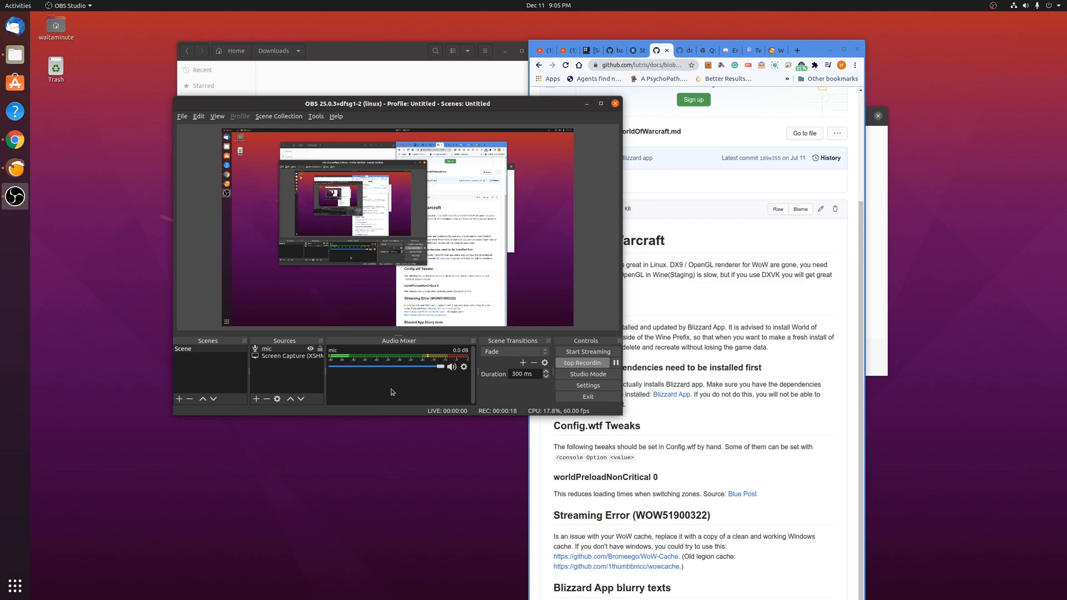
mouse_move(772, 39)
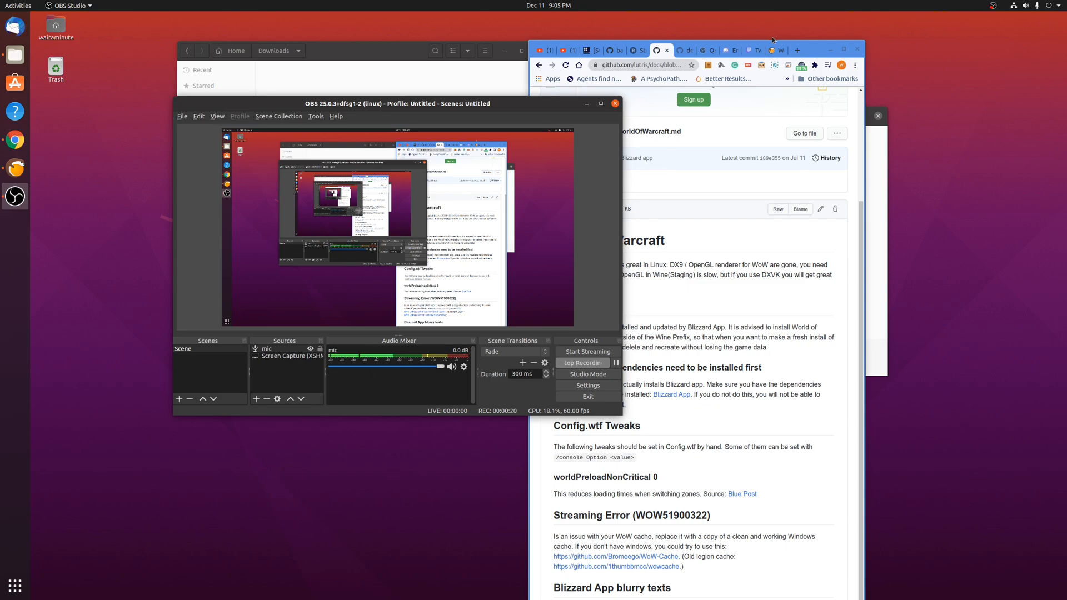
Step: Follow the moved World of Warcraft docs page to Streaming Error and reach the Bromeego/WoW-Cache repository
click(773, 50)
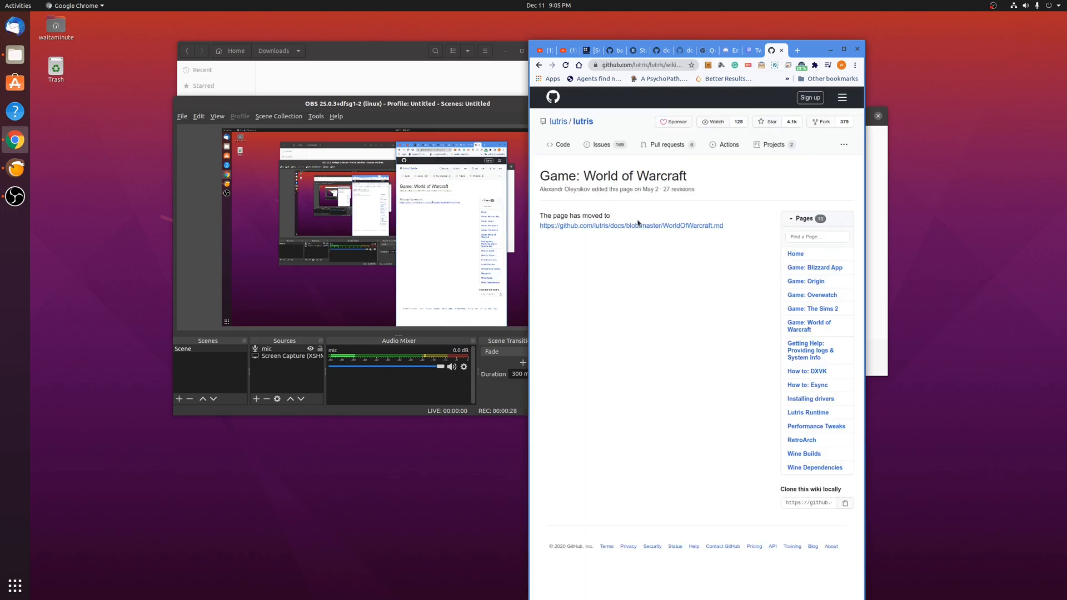
click(629, 225)
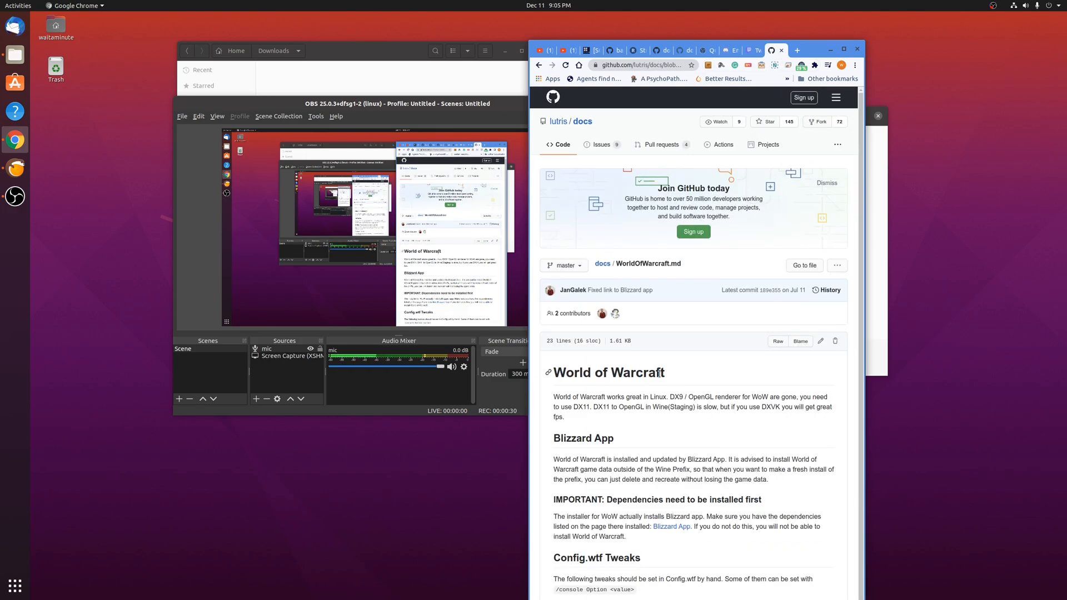
scroll(down, 3)
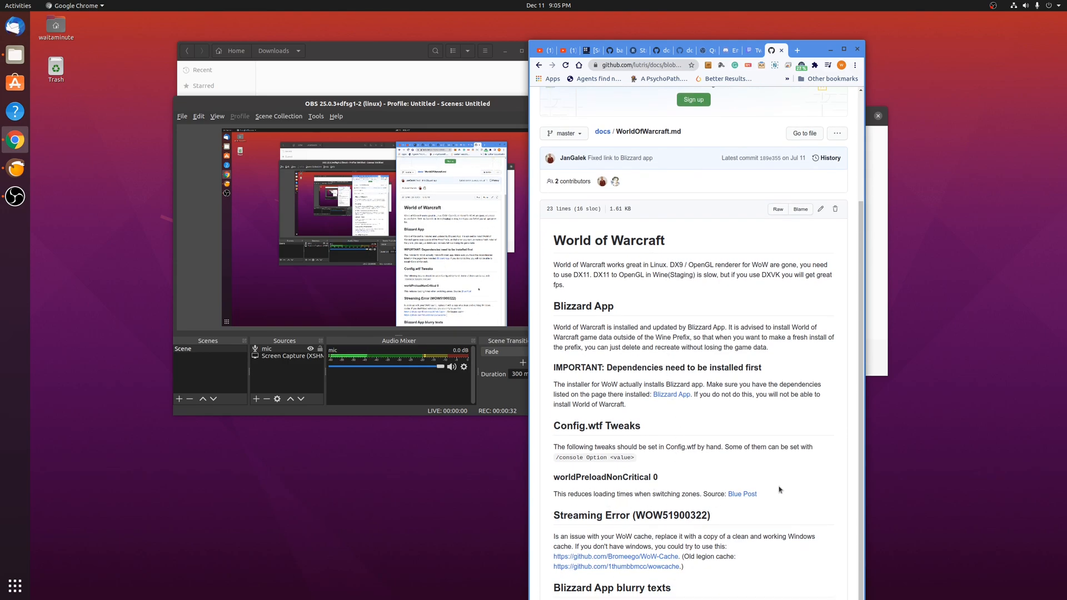
mouse_move(648, 564)
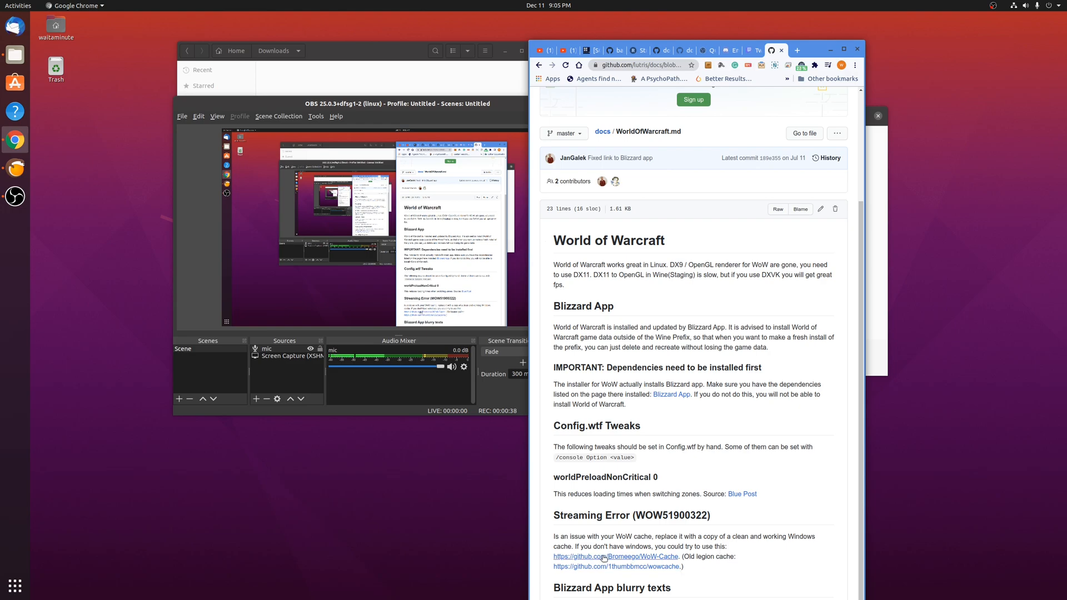
click(615, 556)
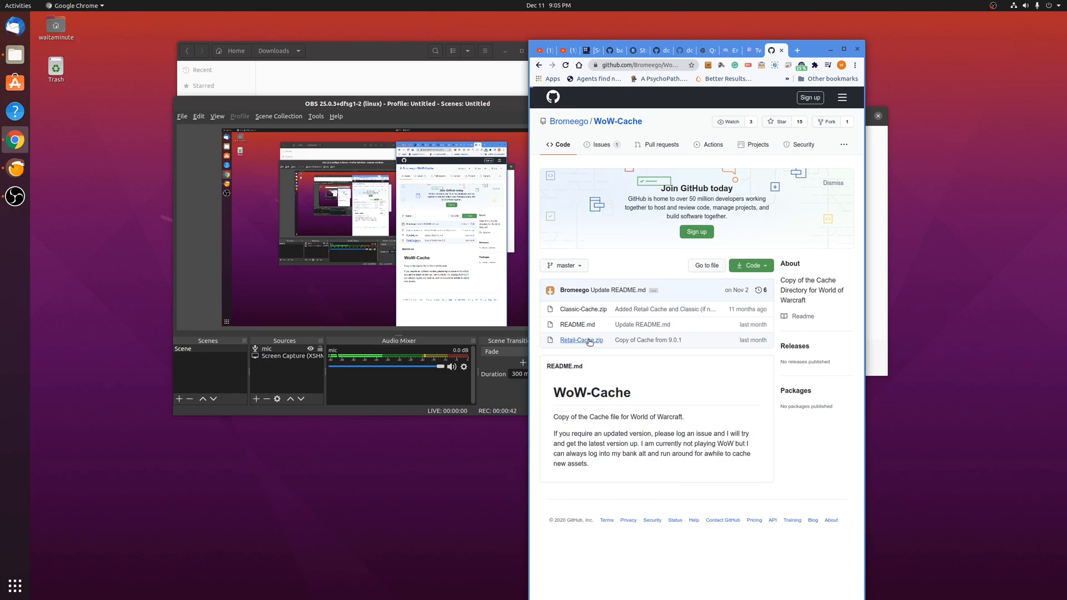
Step: Download the repository via Code > Download ZIP as WoW-Cache-master.zip into Downloads
click(580, 340)
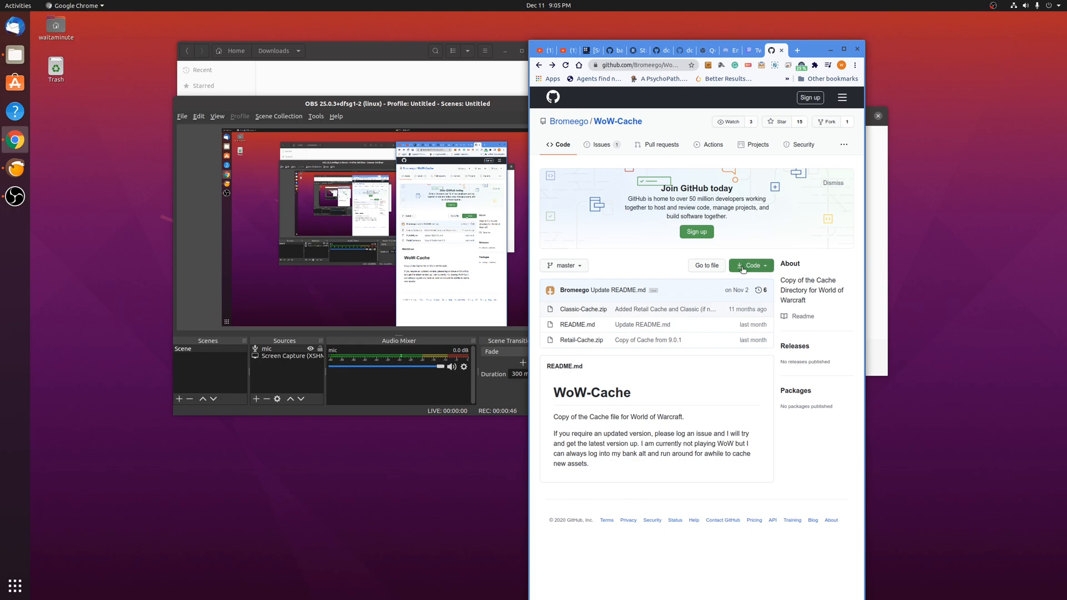
click(748, 265)
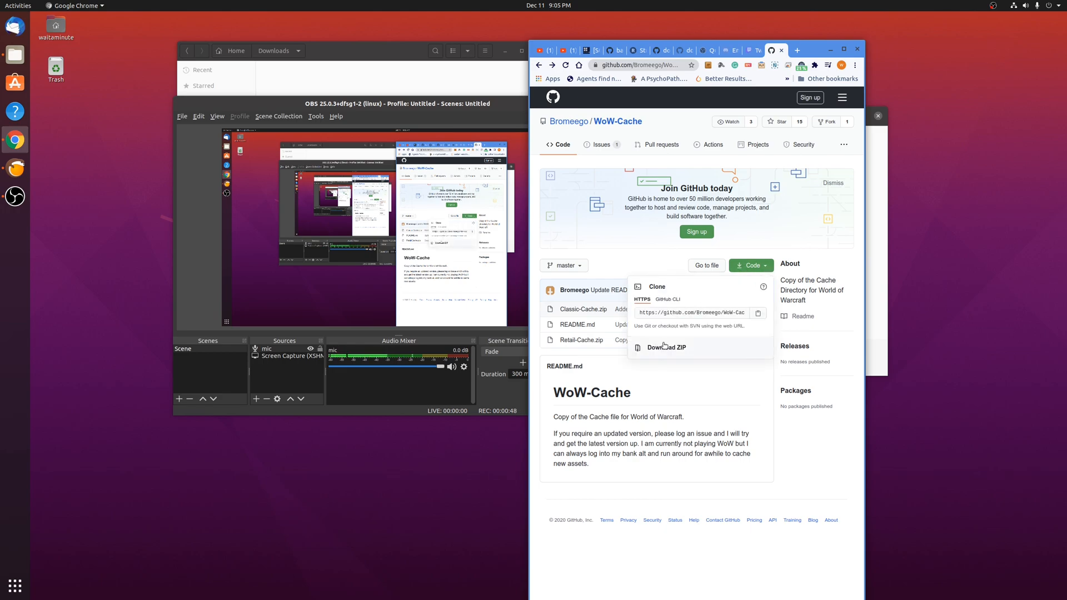
click(666, 348)
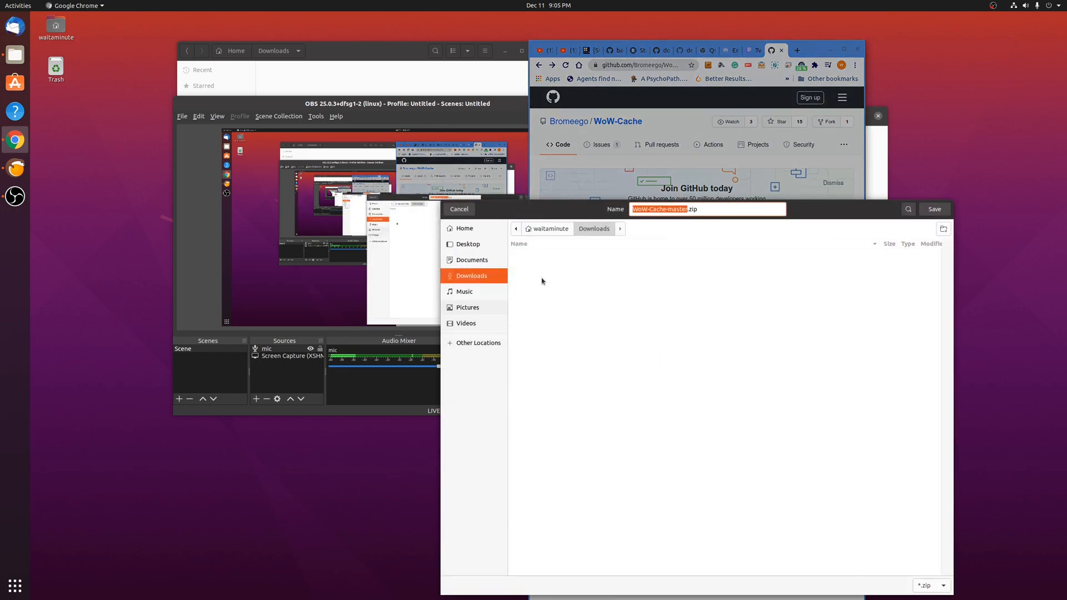
click(932, 209)
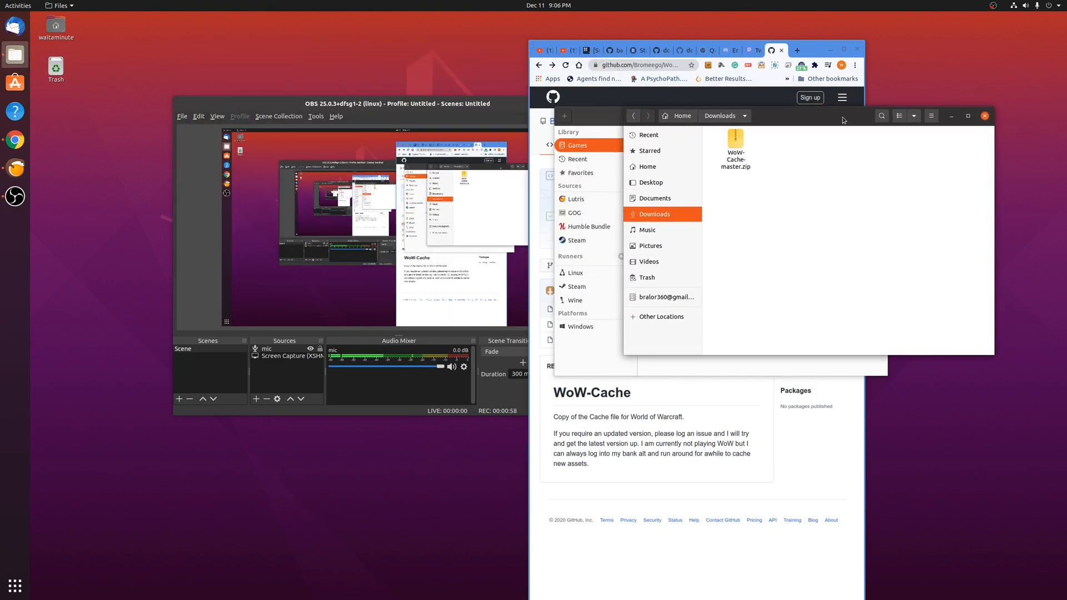
Step: Extract WoW-Cache-master.zip and rename the extracted folder to Cache
right_click(735, 148)
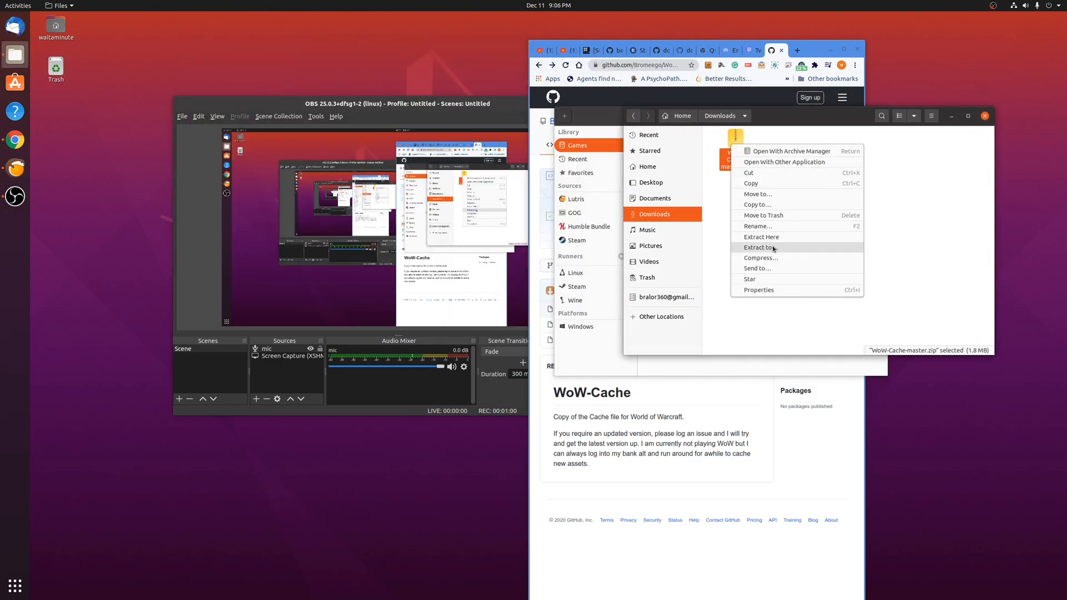
click(760, 237)
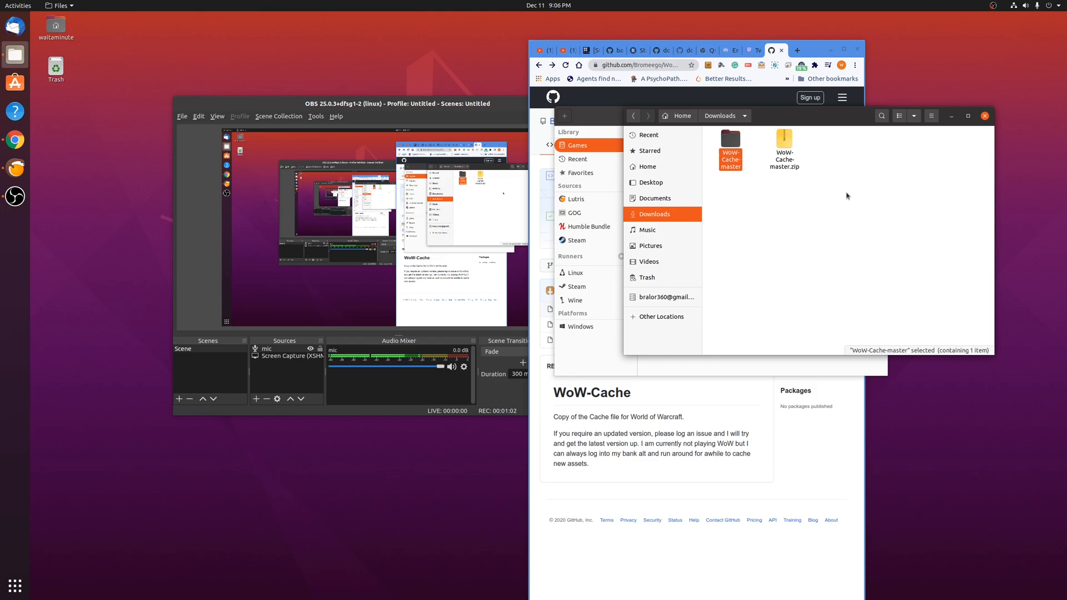
right_click(729, 140)
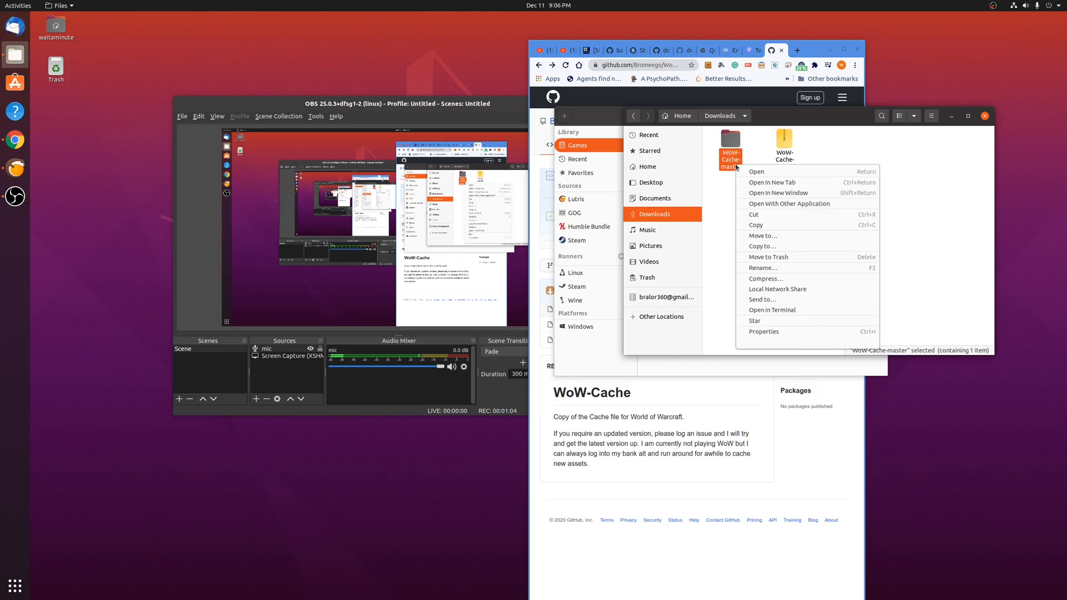
mouse_move(762, 267)
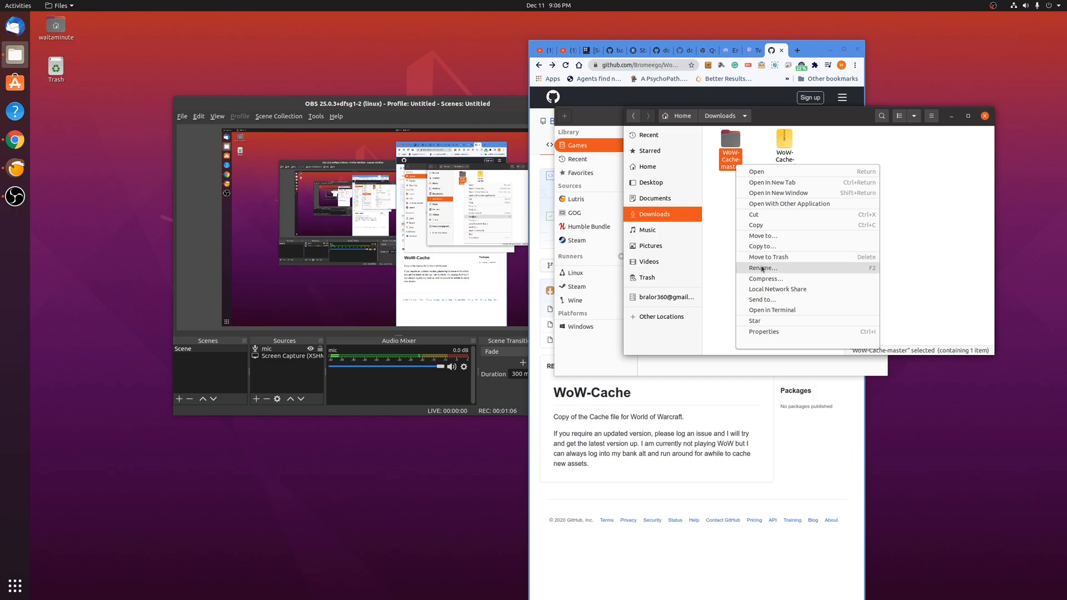
click(762, 268)
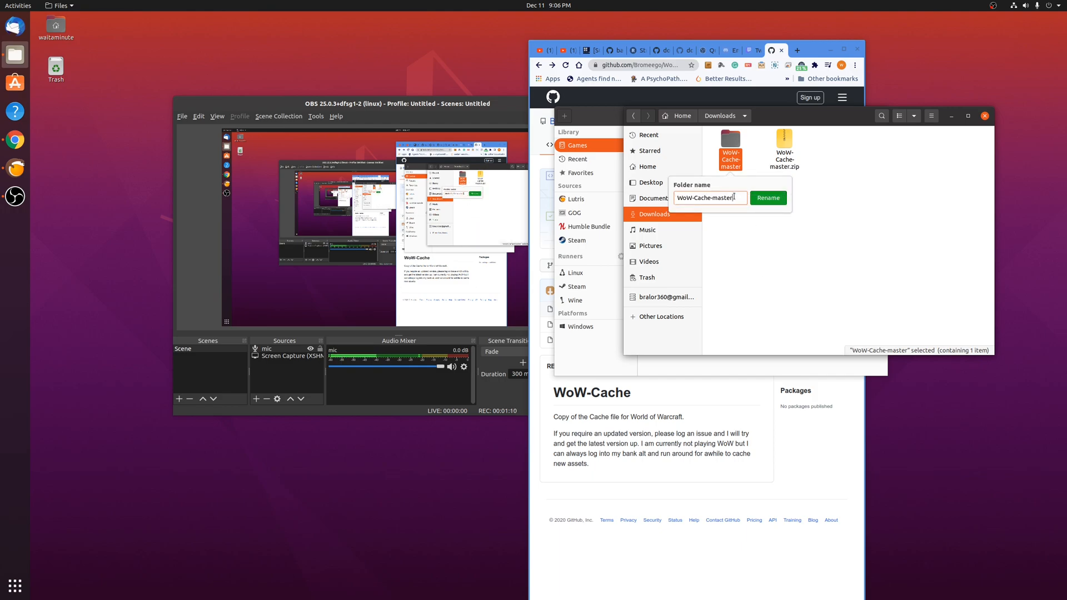
double_click(725, 198)
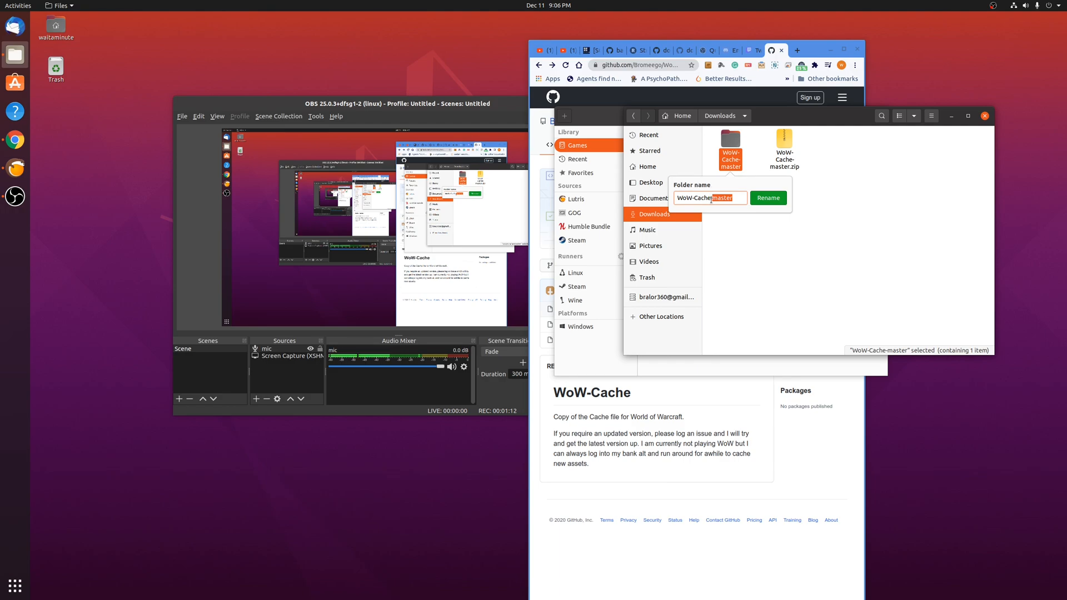
key(BackSpace)
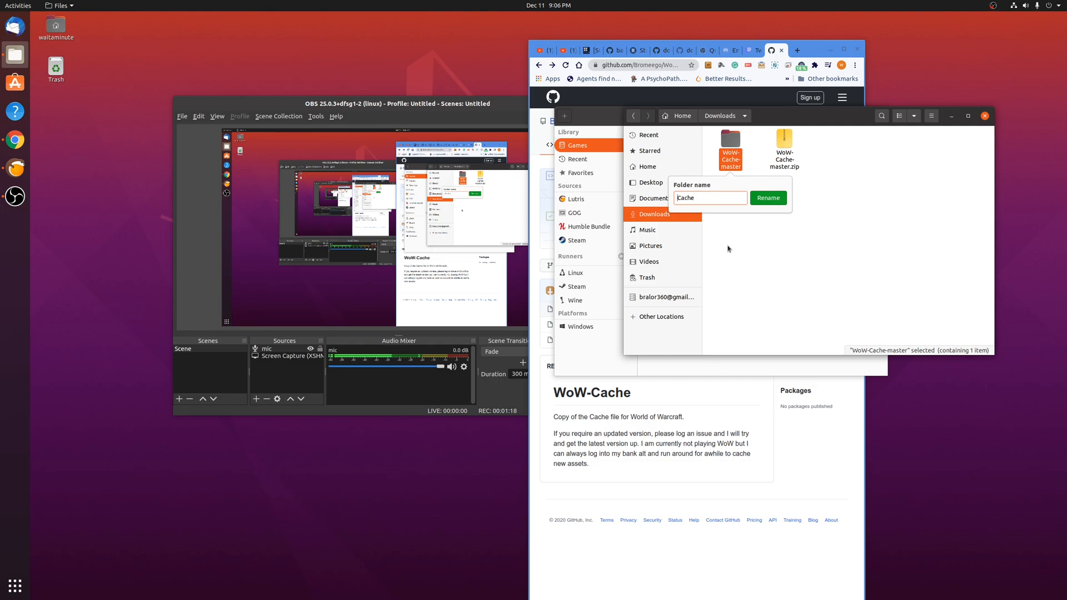
click(767, 198)
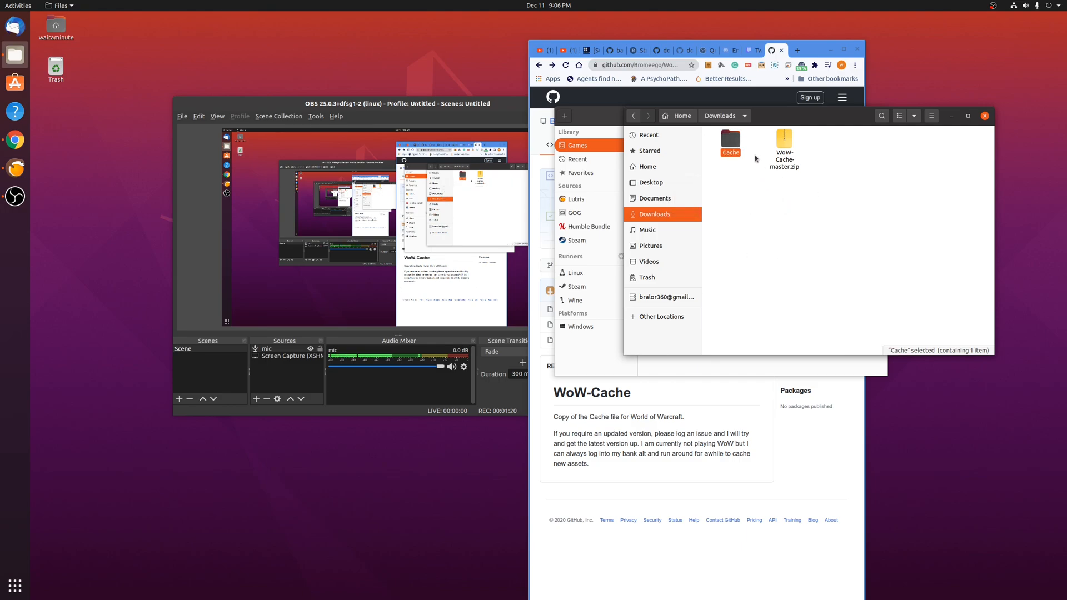
Step: Leave Downloads and show the home folder in Files
right_click(756, 164)
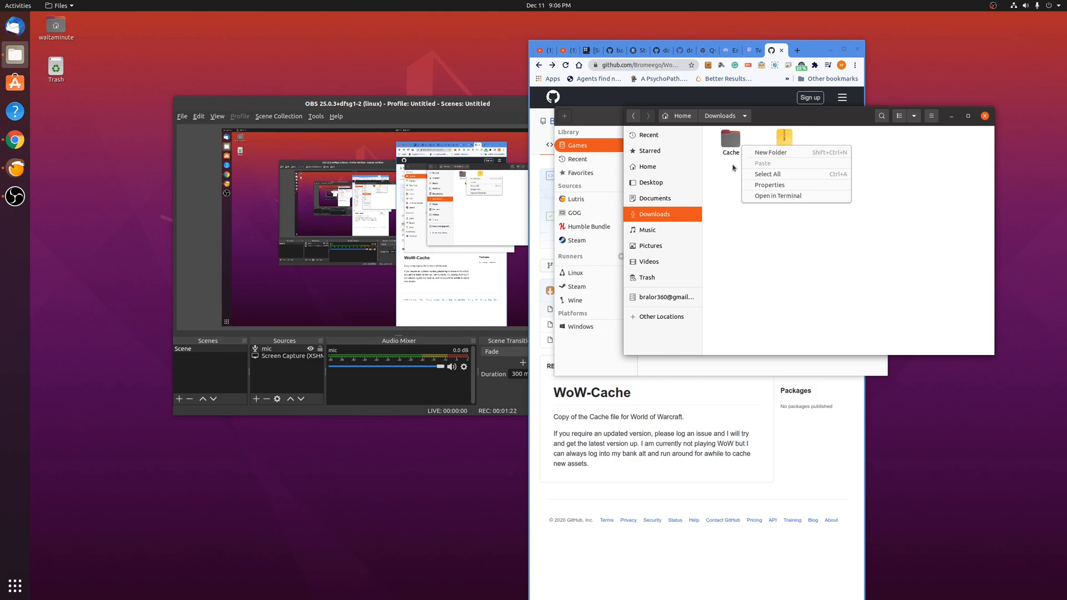
right_click(730, 138)
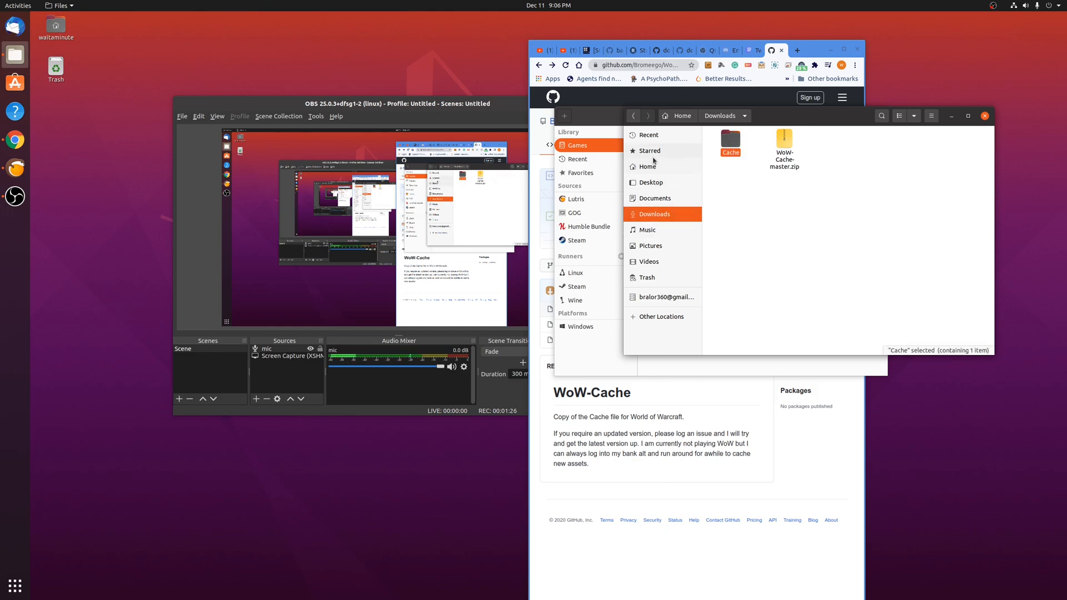
click(647, 166)
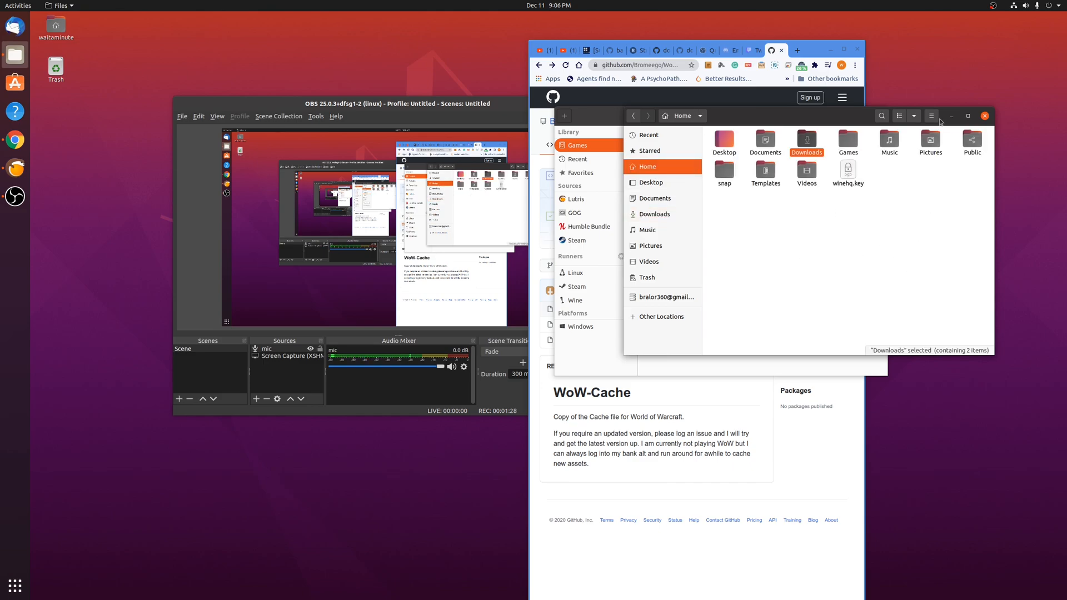
Step: With hidden files shown, navigate Games > world-of-warcraft > drive_c > Program Files (x86) > World of Warcraft > _retail_
click(932, 115)
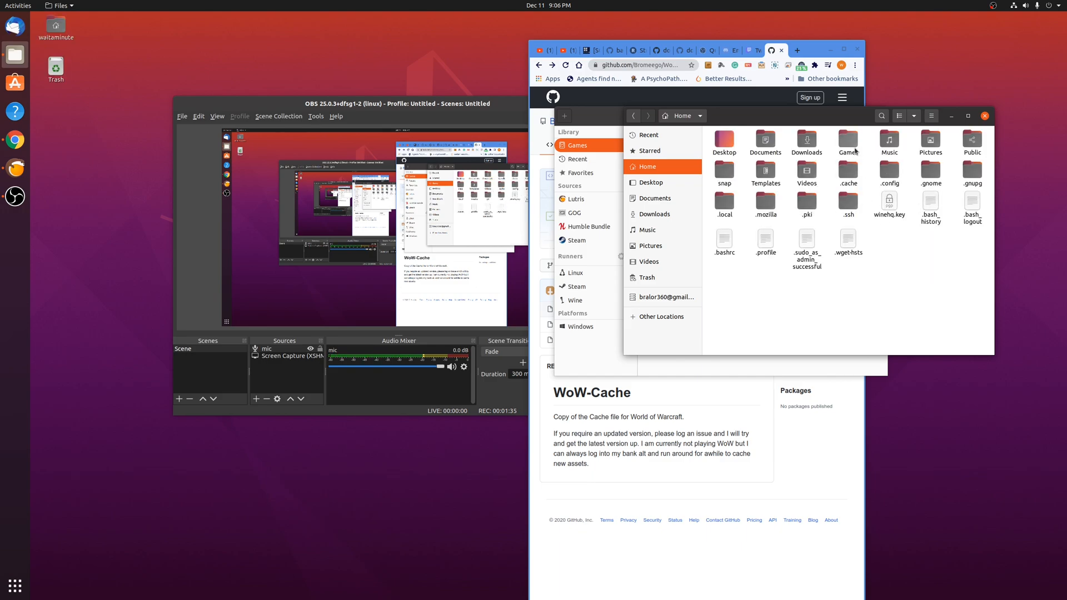
double_click(847, 140)
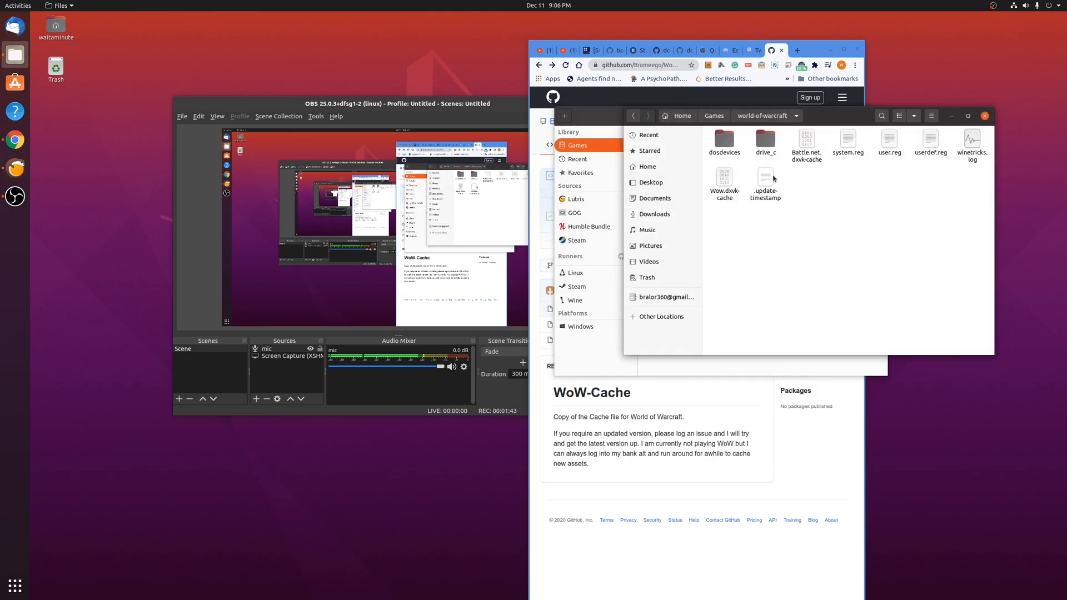
double_click(764, 144)
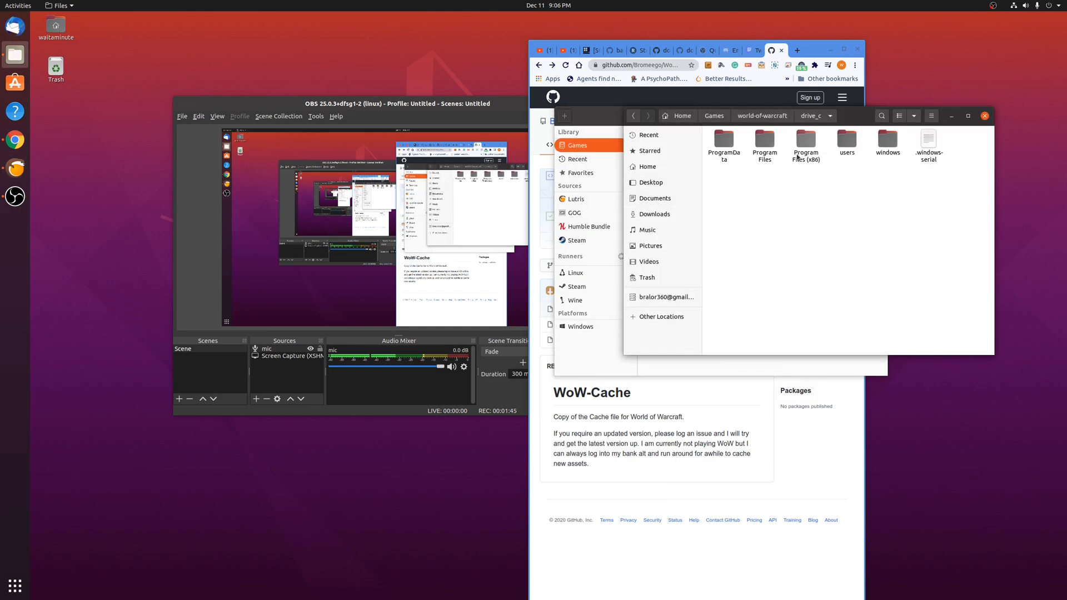
double_click(806, 140)
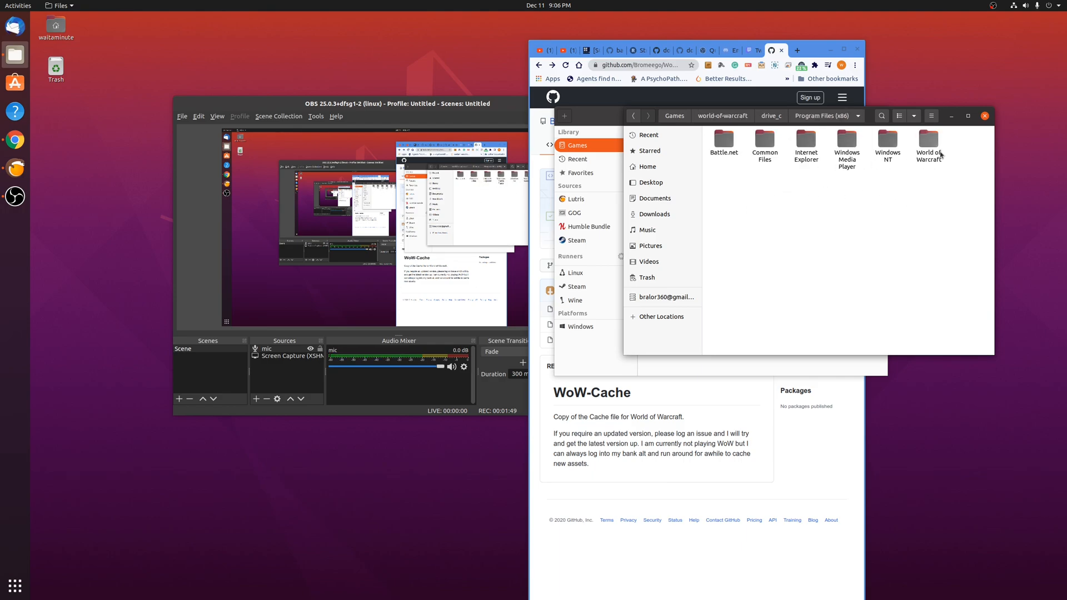
double_click(928, 140)
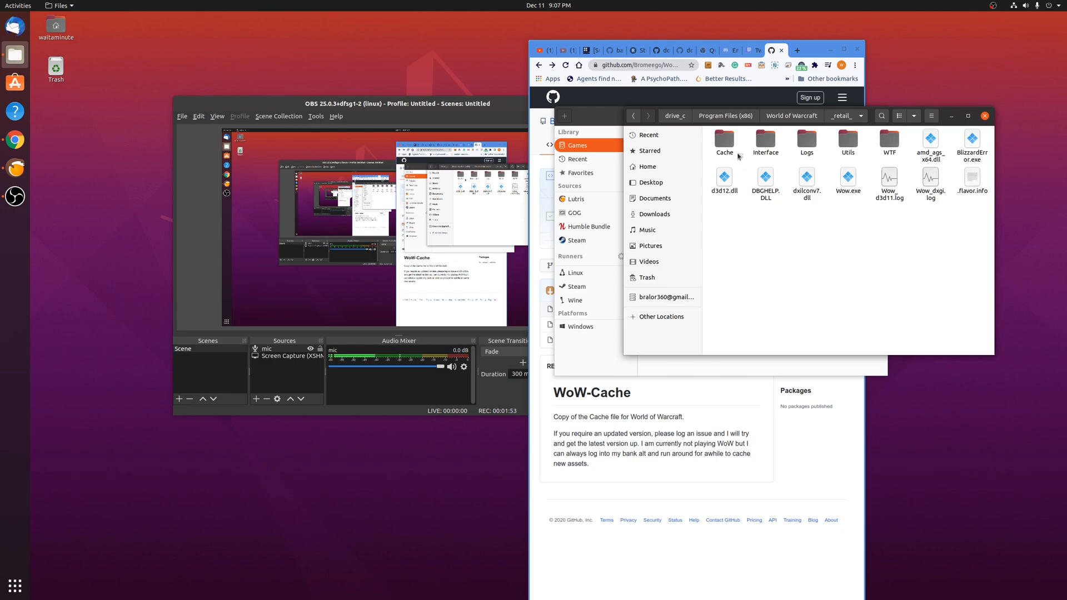
Step: Check the Cache folder in _retail_, then search Lutris for 'world of warc' to find World of Warcraft
click(724, 140)
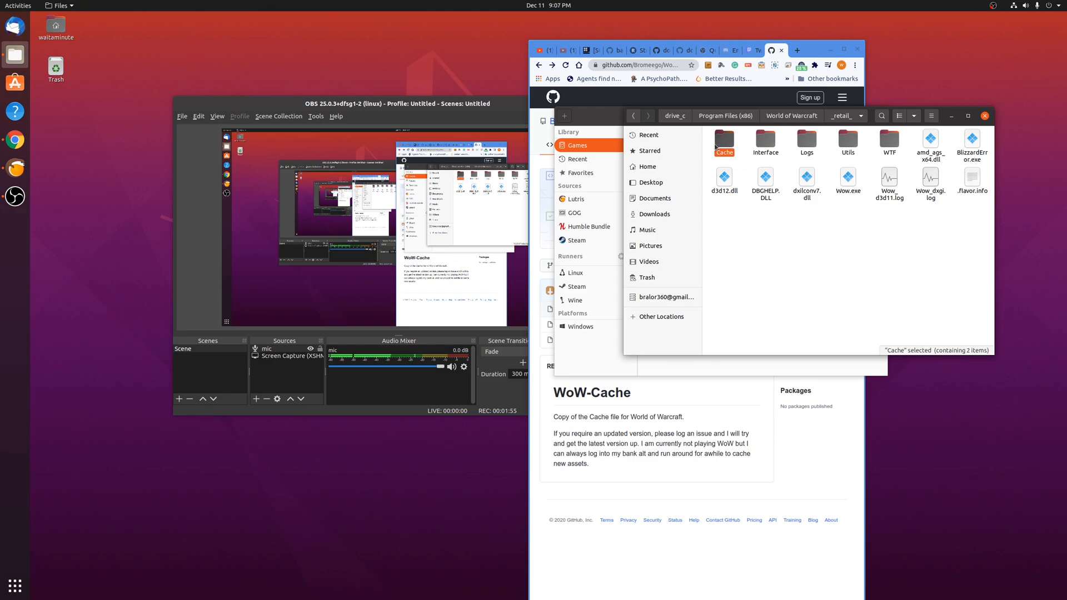
key(Delete)
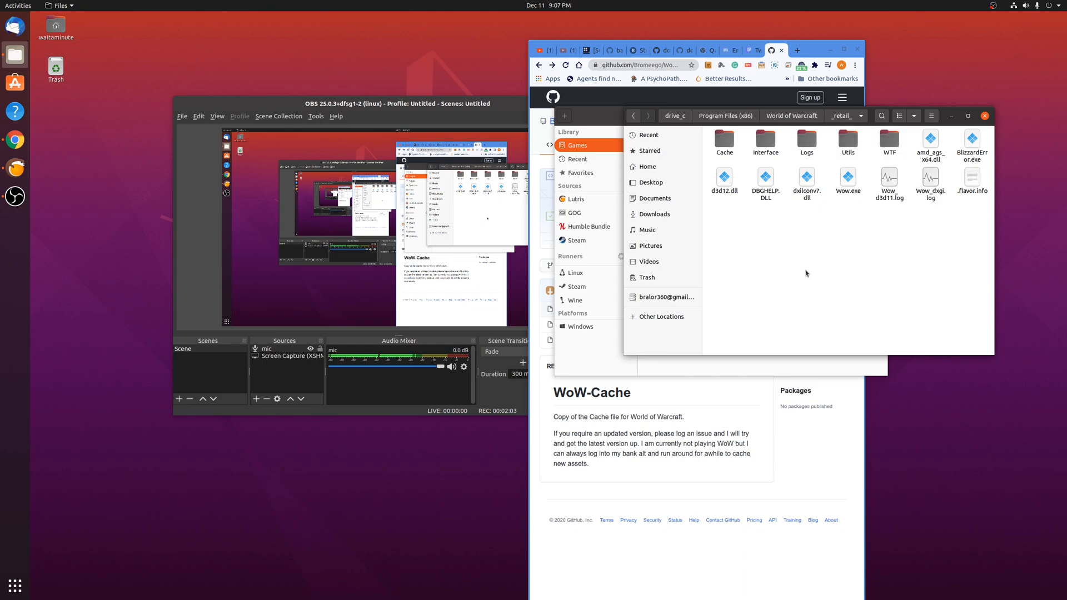
text(world of warc)
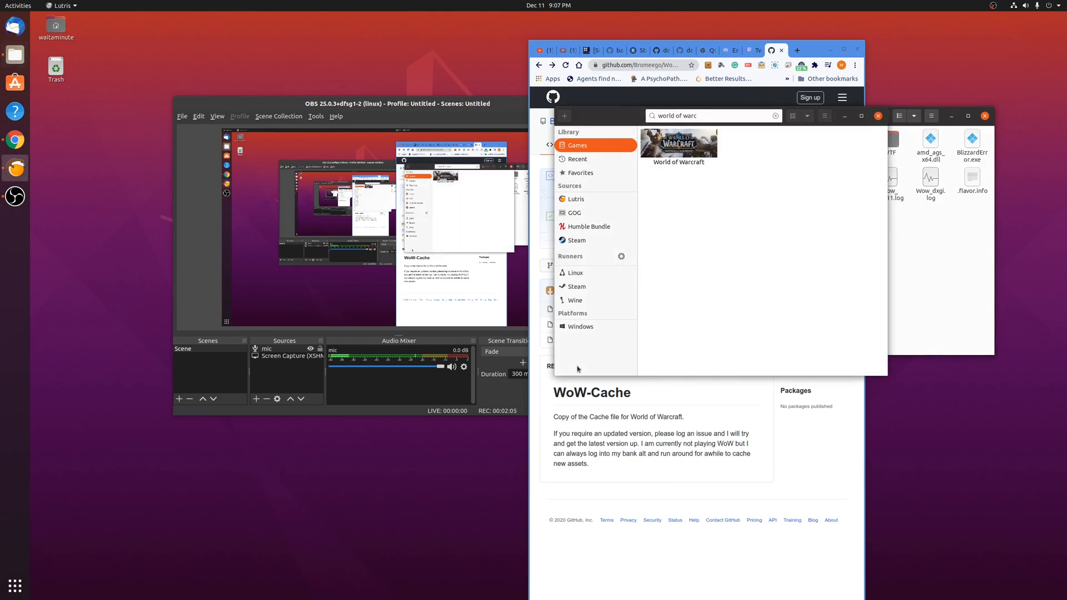